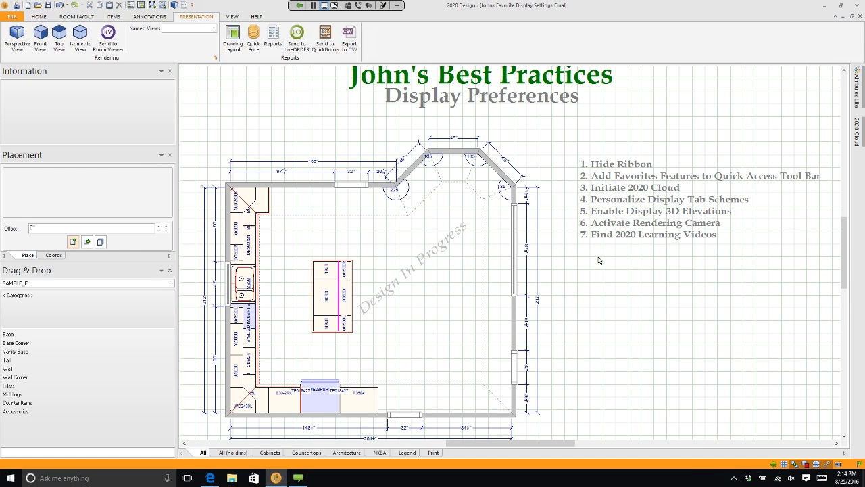
mouse_move(426, 307)
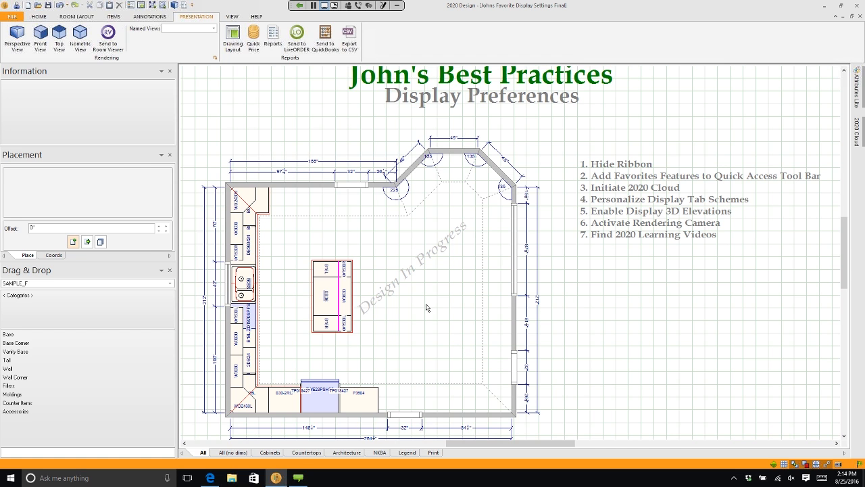
mouse_move(423, 313)
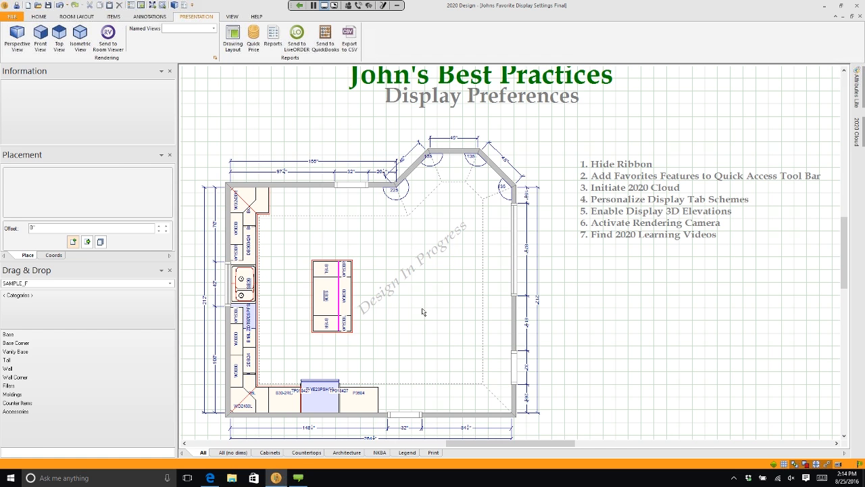
mouse_move(472, 302)
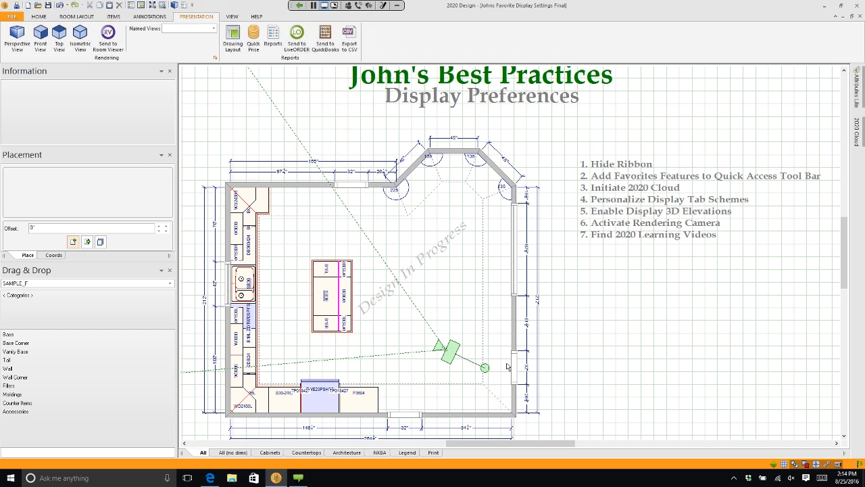
mouse_move(462, 377)
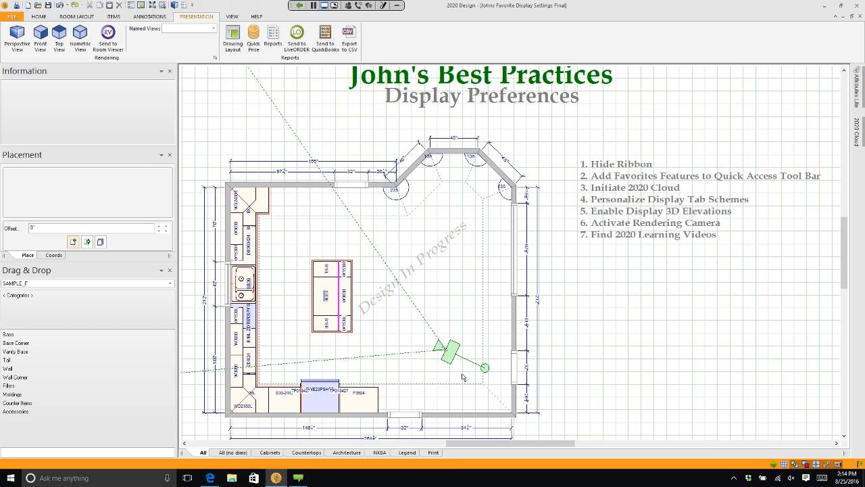
mouse_move(411, 348)
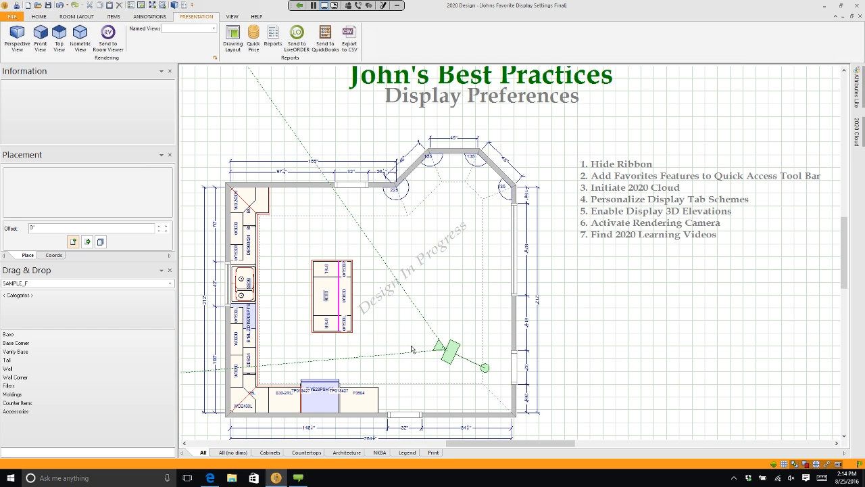